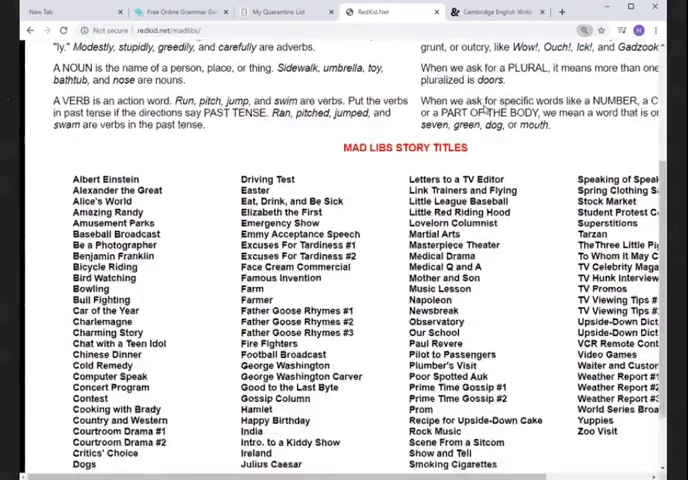
Choose the Newsbreak story from the list and focus its empty Adjective #1 blank.
scroll(down, 3)
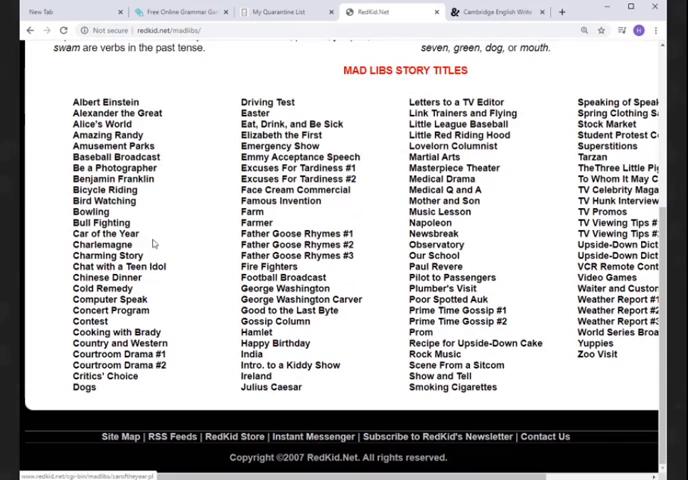
click(114, 156)
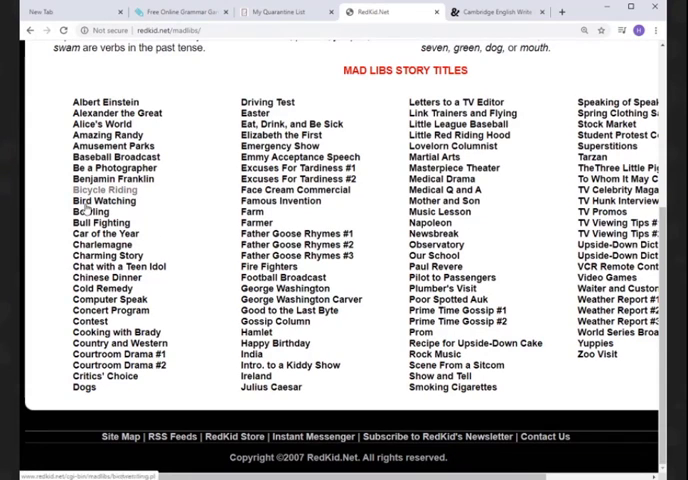
mouse_move(108, 256)
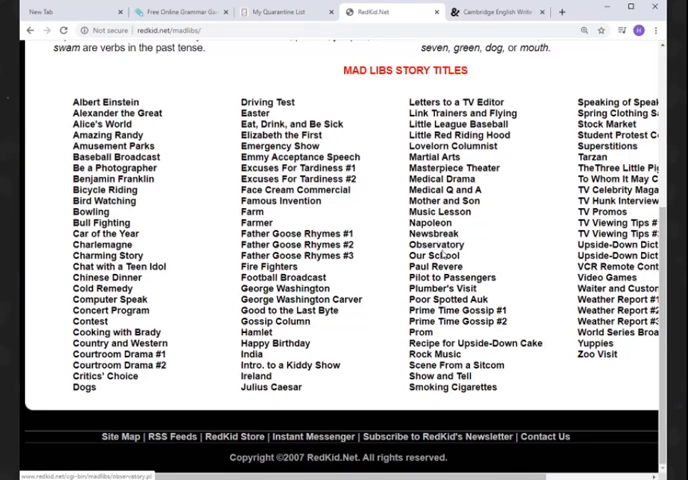
click(436, 232)
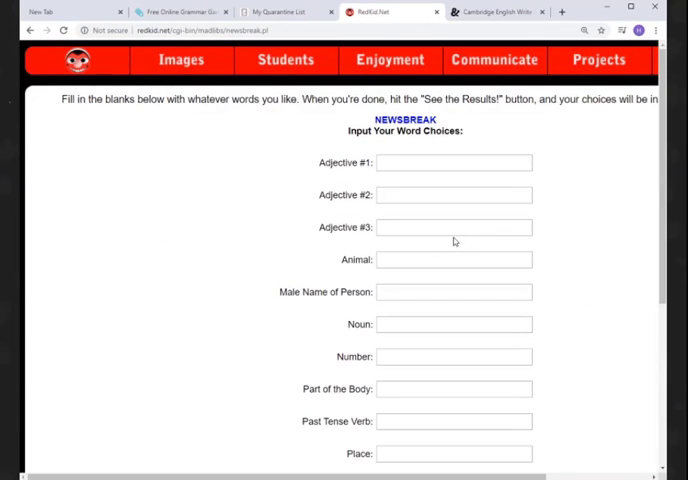
mouse_move(452, 240)
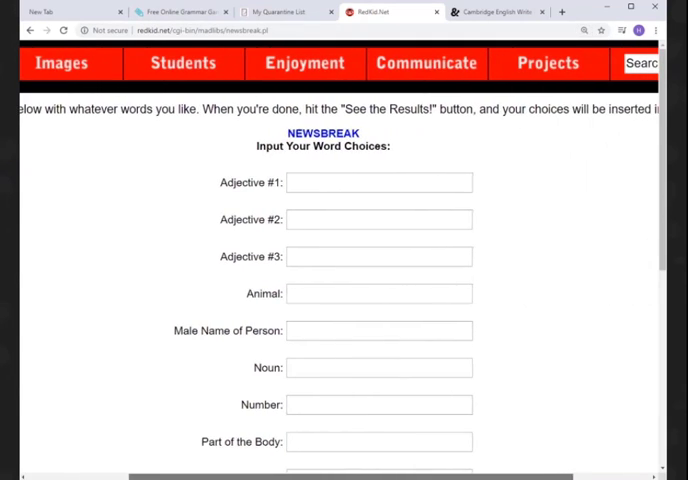
scroll(down, 3)
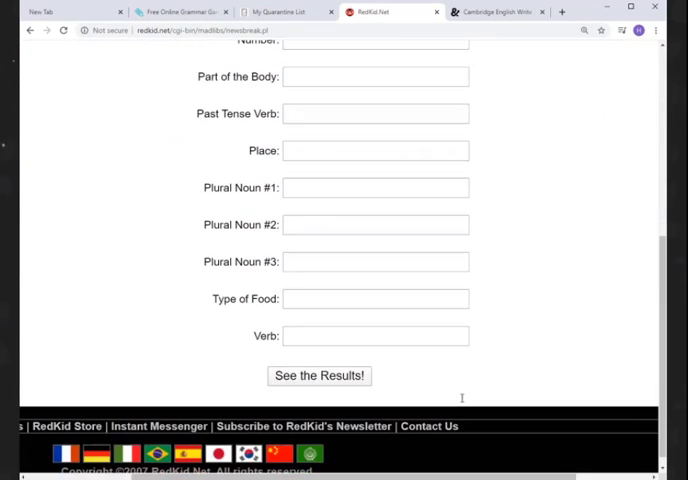
scroll(up, 3)
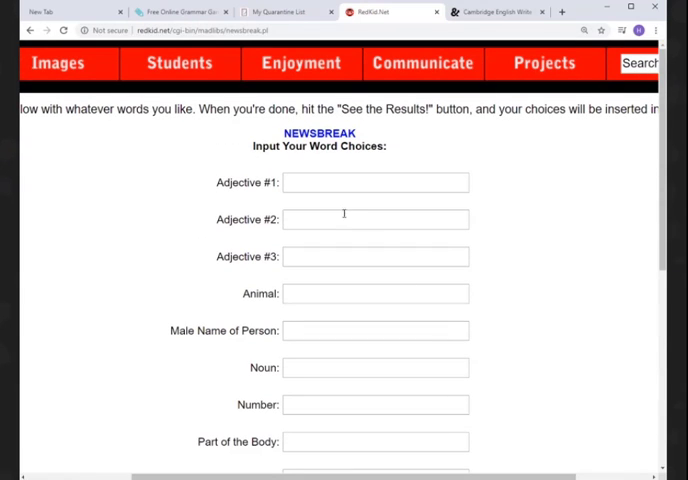
click(376, 182)
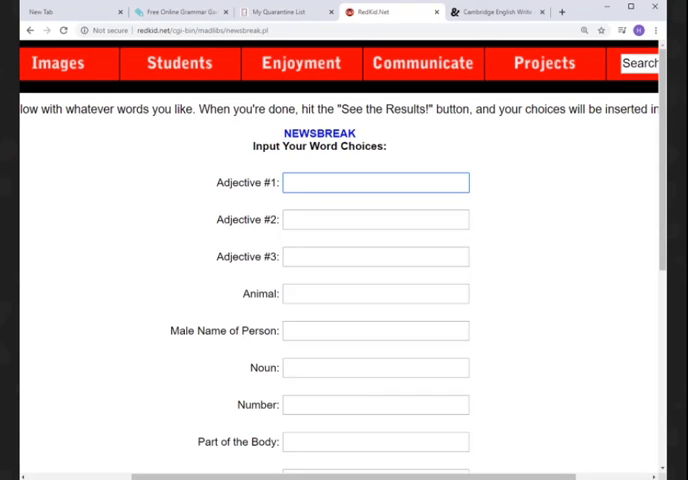
click(376, 182)
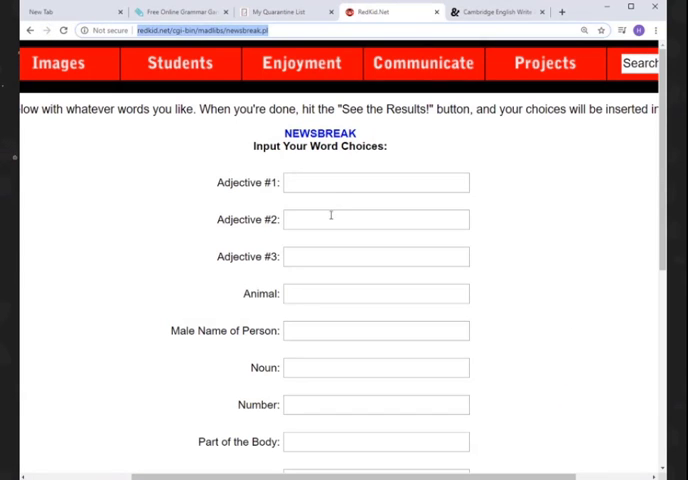
Enter adjectives good and short and the male name Joe, leaving Animal focused but empty.
text(good)
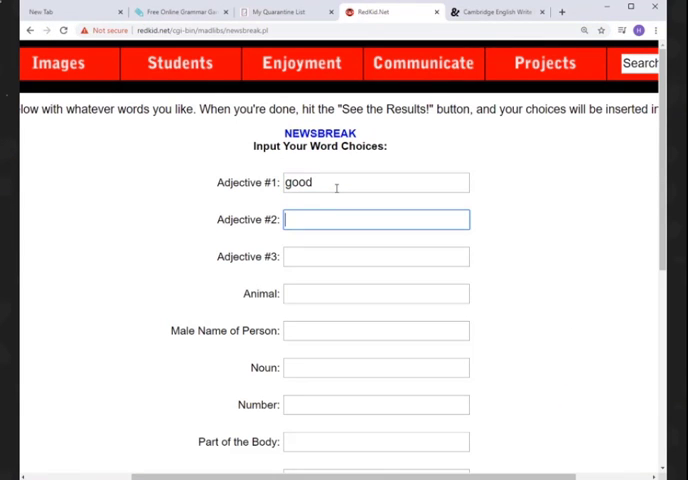
text(short)
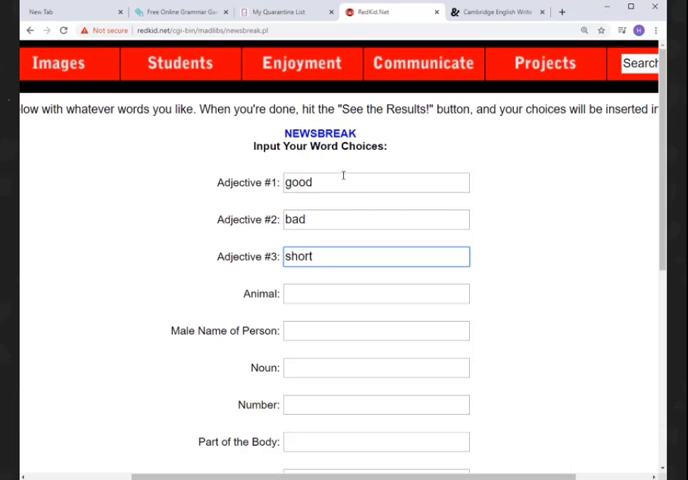
scroll(down, 3)
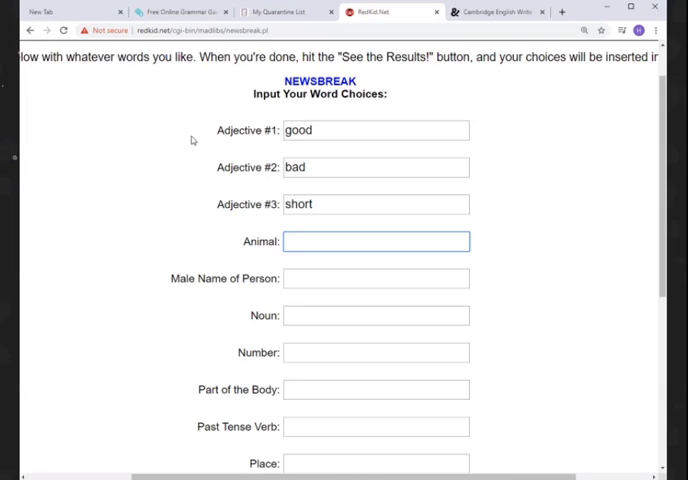
mouse_move(220, 204)
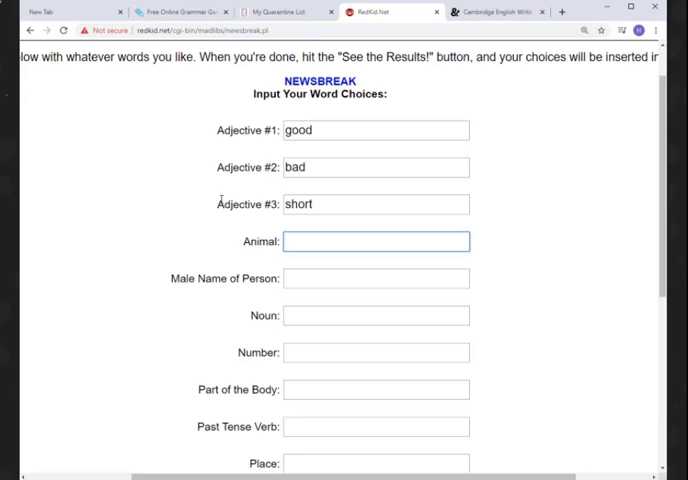
text(Joe)
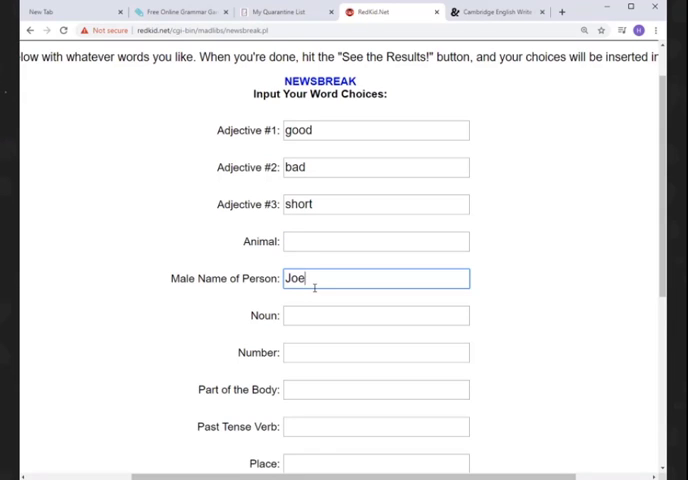
click(376, 240)
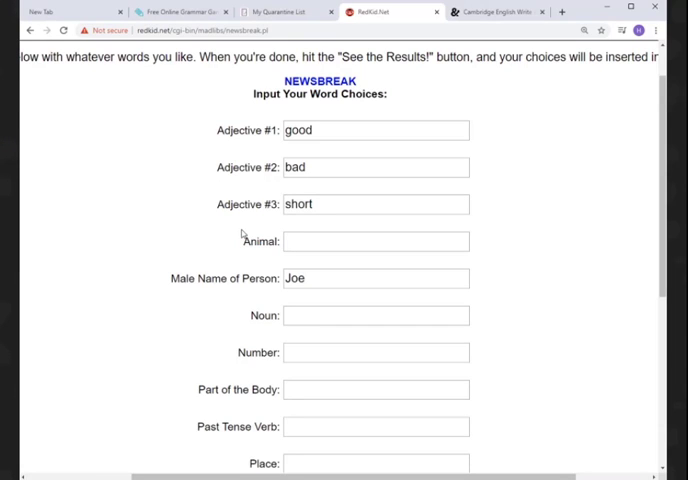
click(376, 240)
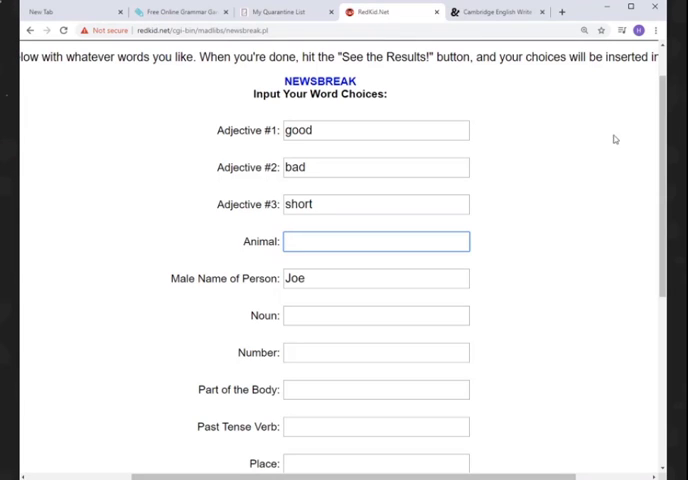
scroll(down, 3)
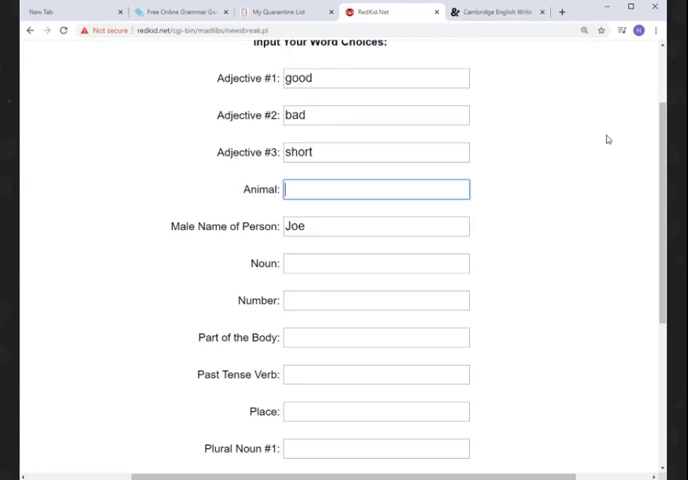
mouse_move(436, 174)
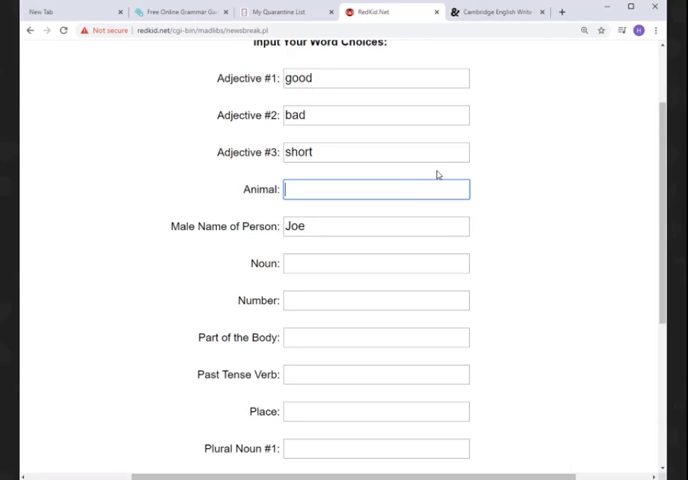
Search Google for 'mamut' in a new tab to find the English animal name.
click(562, 12)
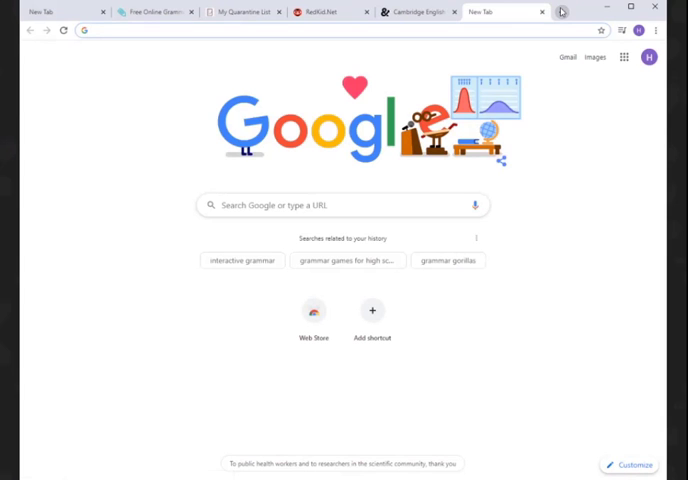
text(mamut)
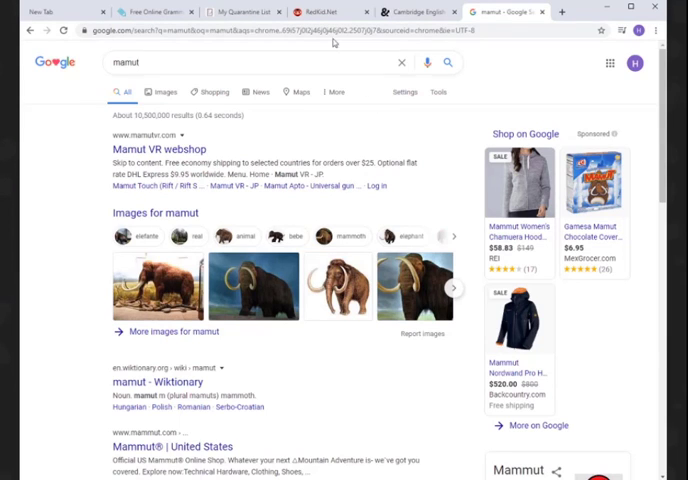
mouse_move(320, 12)
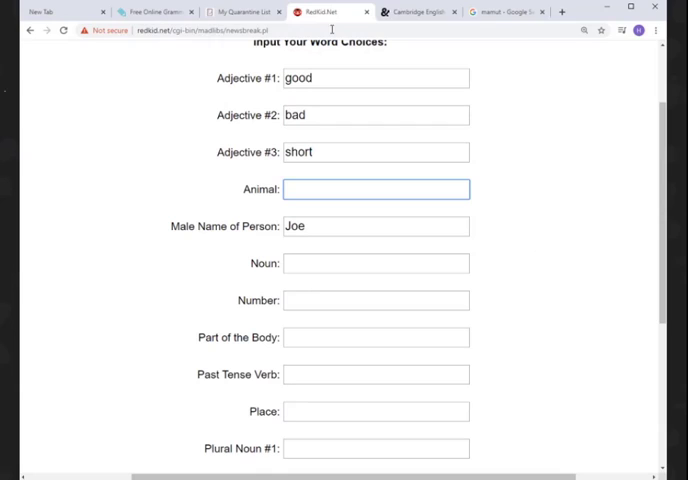
Enter mammoth as the animal and nose as the part of the body, then focus the next blank.
text(m)
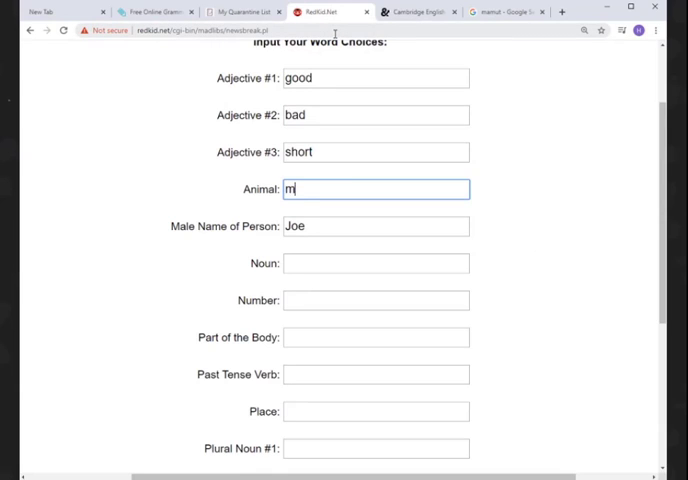
text(ammoth)
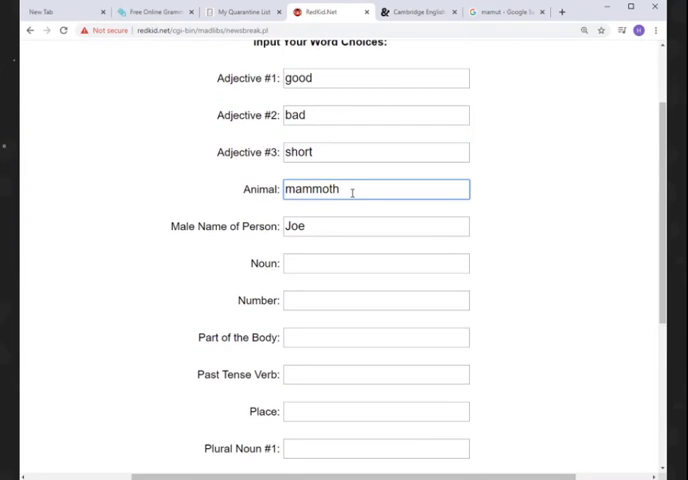
mouse_move(342, 256)
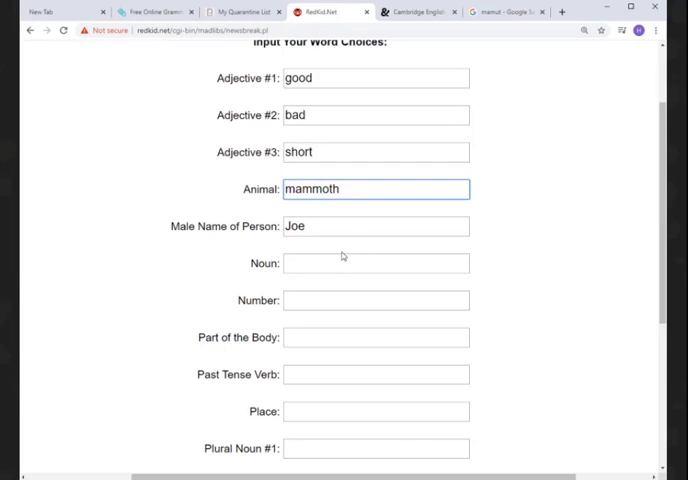
text(n)
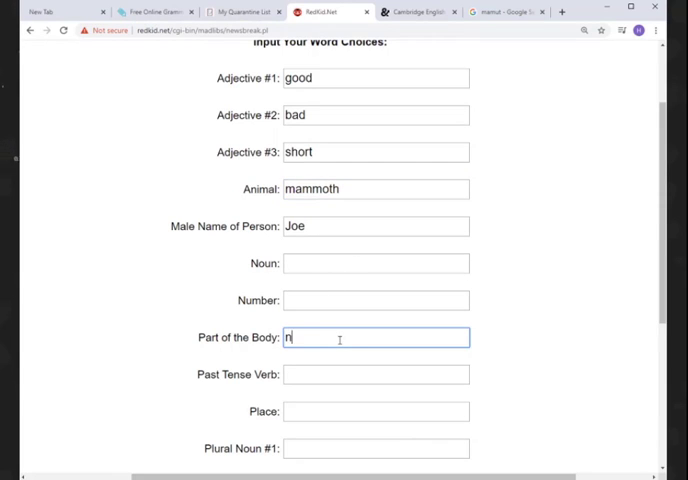
text(ose)
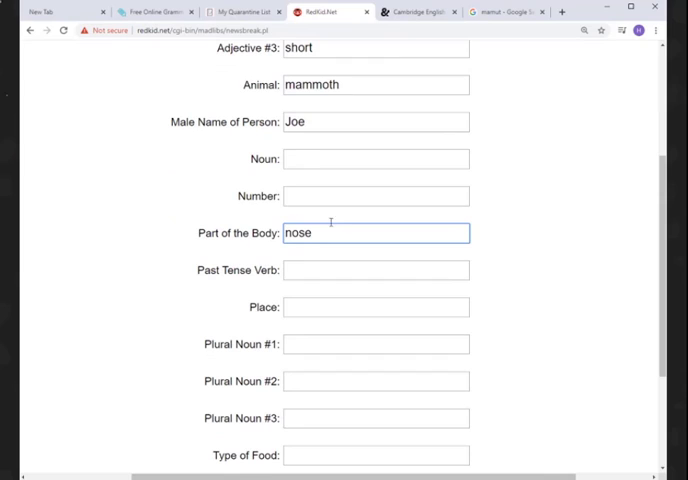
click(376, 196)
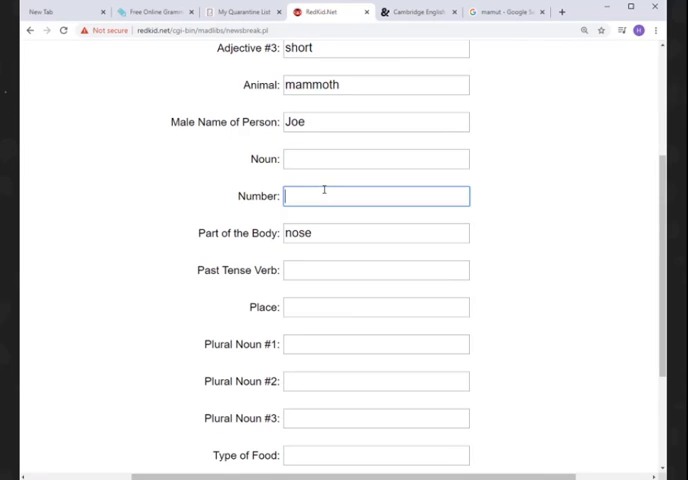
click(376, 270)
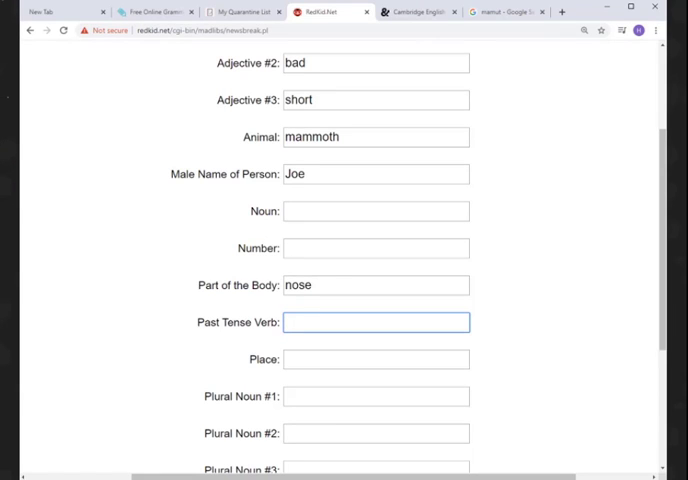
Enter the past tense verb awoke, the number 8 and the first plural noun dinosaurs.
click(376, 322)
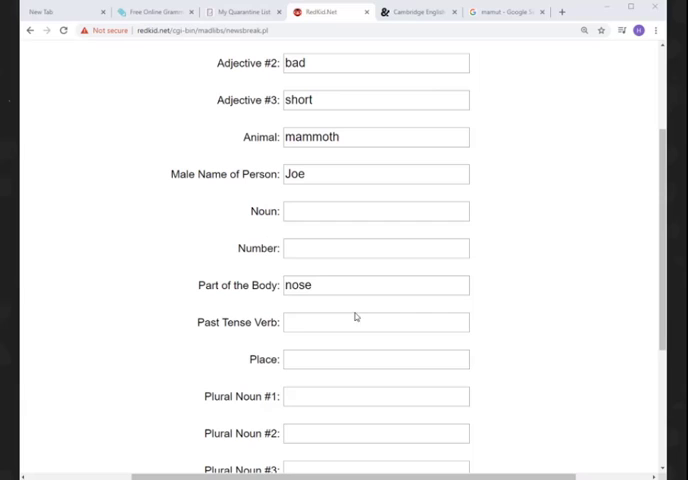
text(awo)
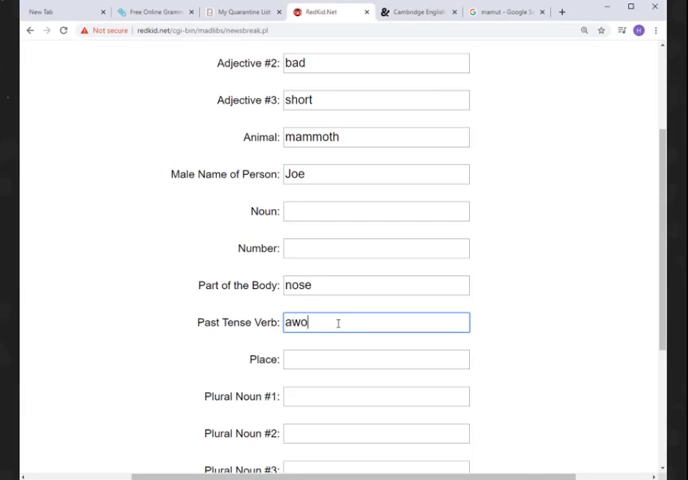
text(ke)
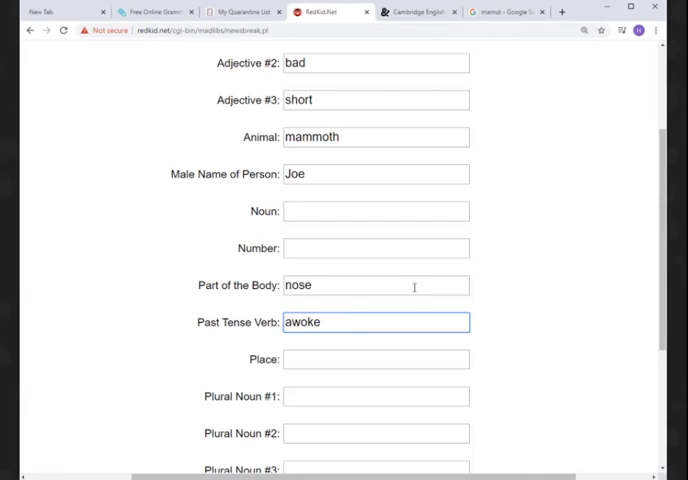
text(80)
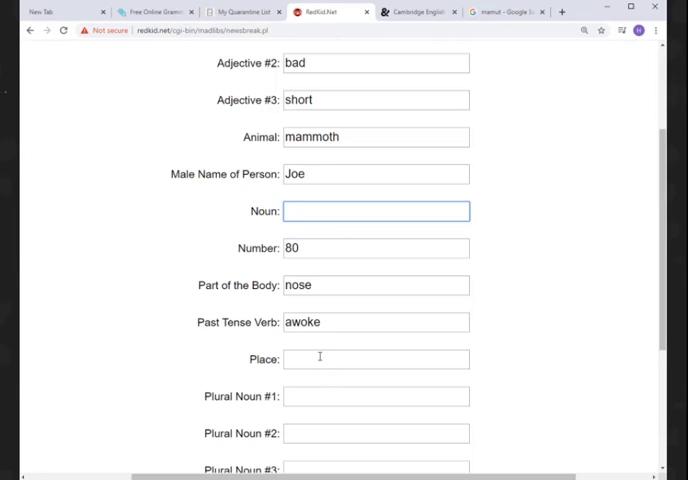
click(376, 396)
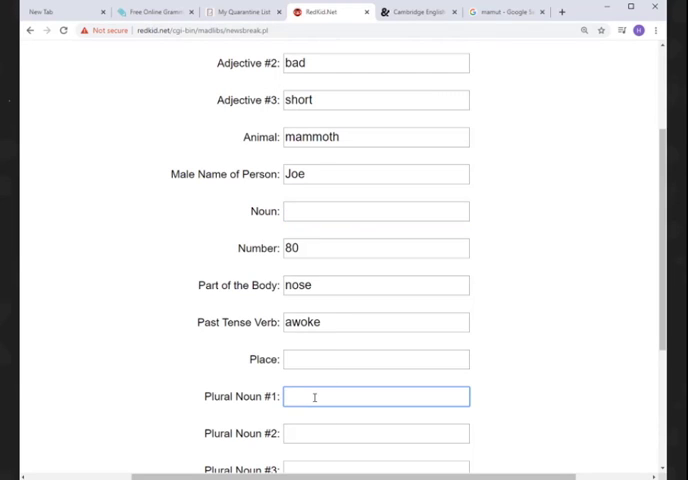
text(dinosaurs)
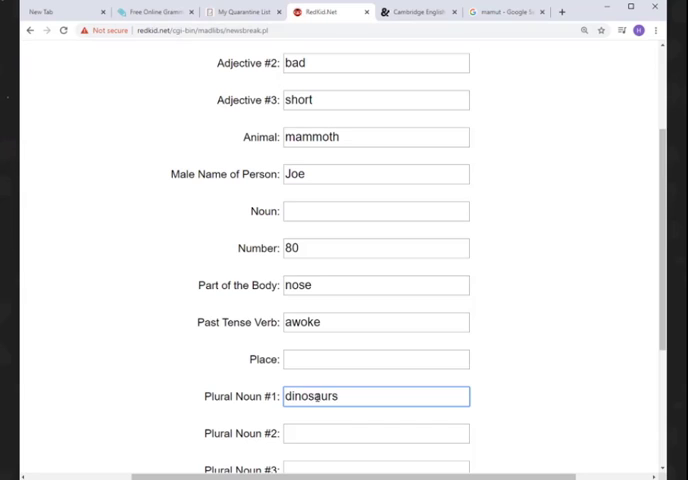
scroll(down, 3)
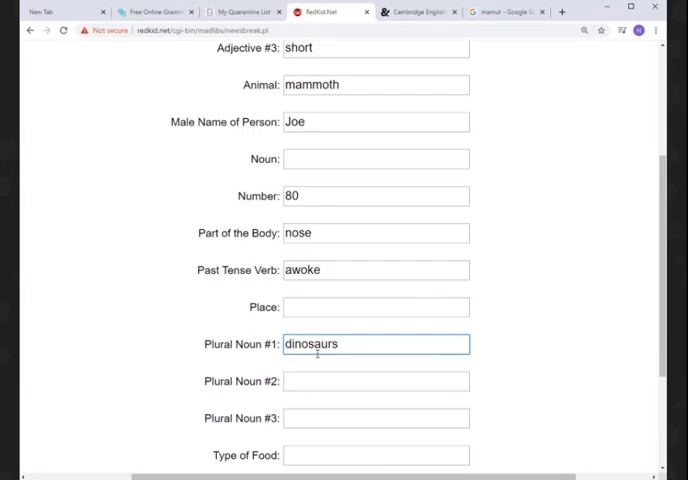
Enter the noun emote, the place Ibiza and the plural nouns businesses and games.
click(376, 160)
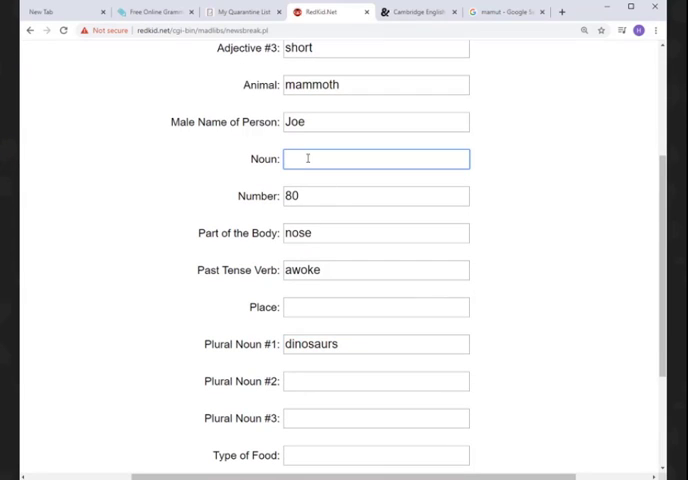
text(emote)
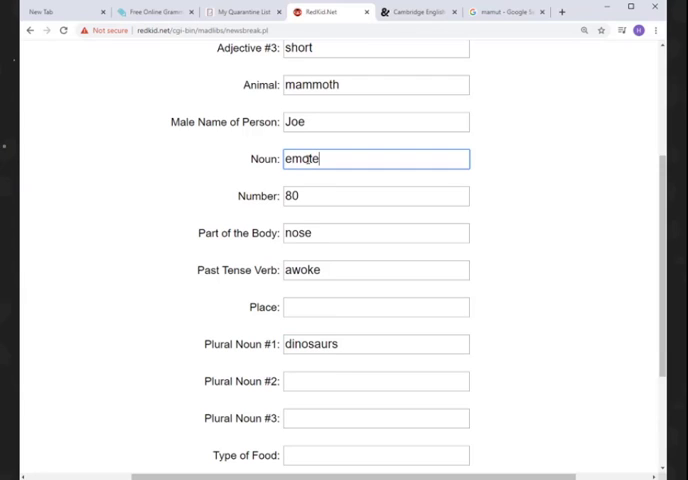
click(376, 308)
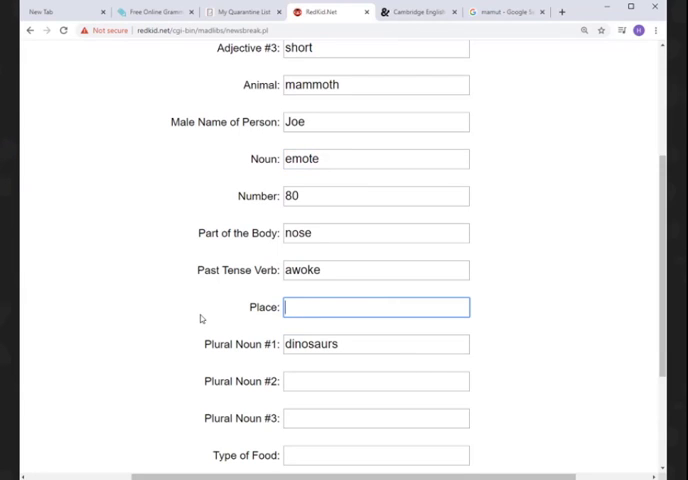
text(Ibiza)
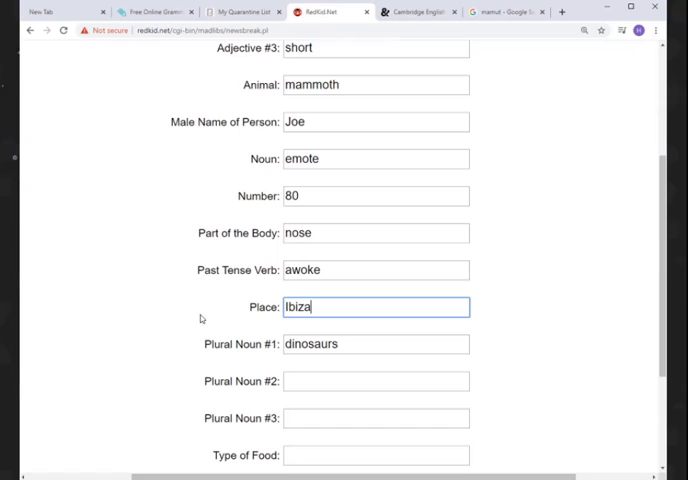
scroll(down, 3)
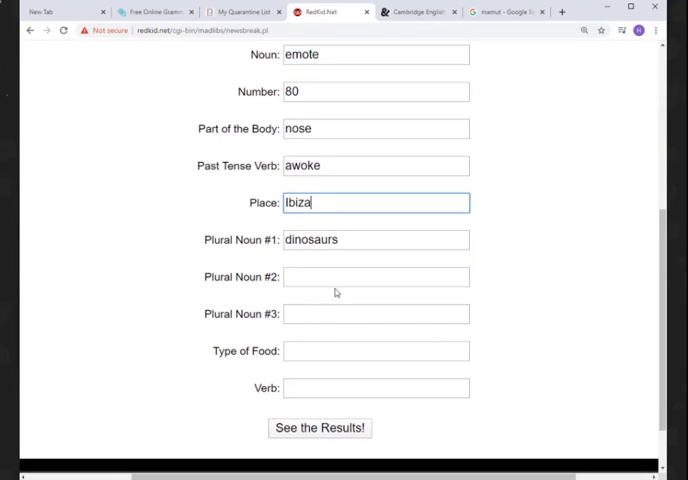
click(376, 276)
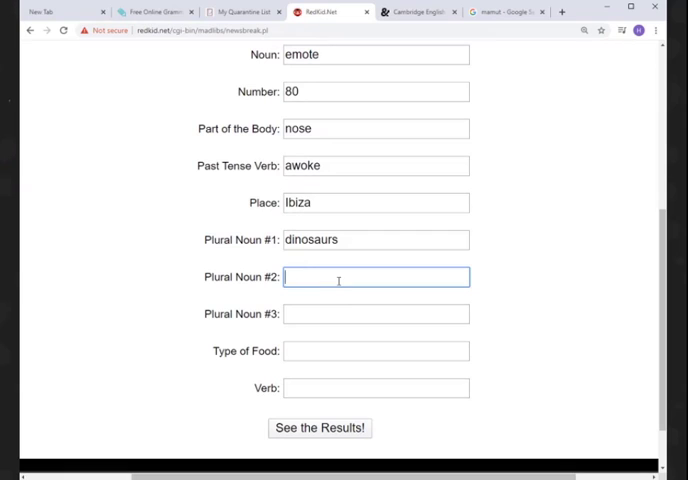
text(businesse)
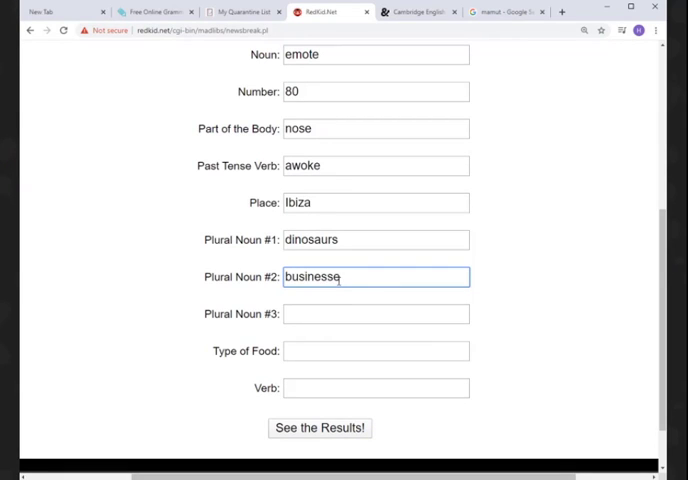
text(s)
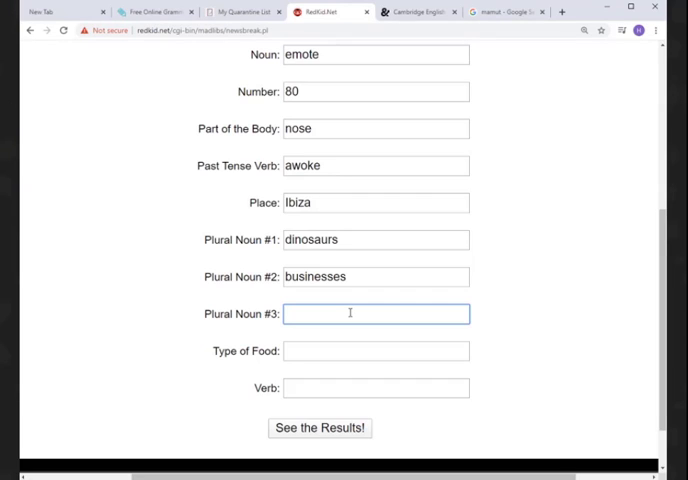
text(games)
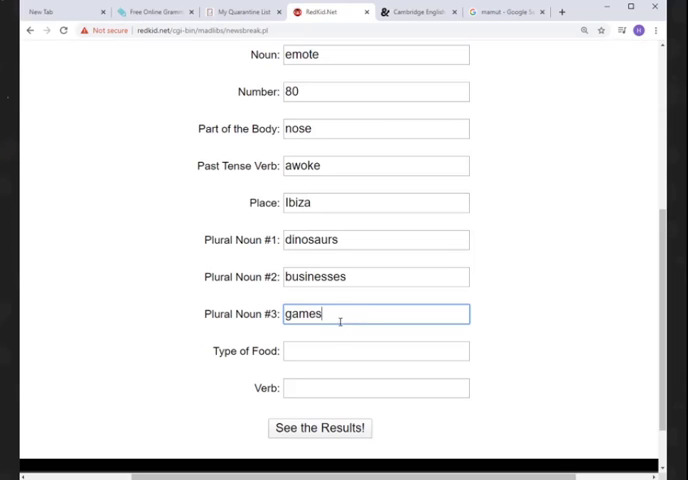
Enter the food list 'cute candy, bananas, and pomegra…' in the Type of Food blank.
click(376, 350)
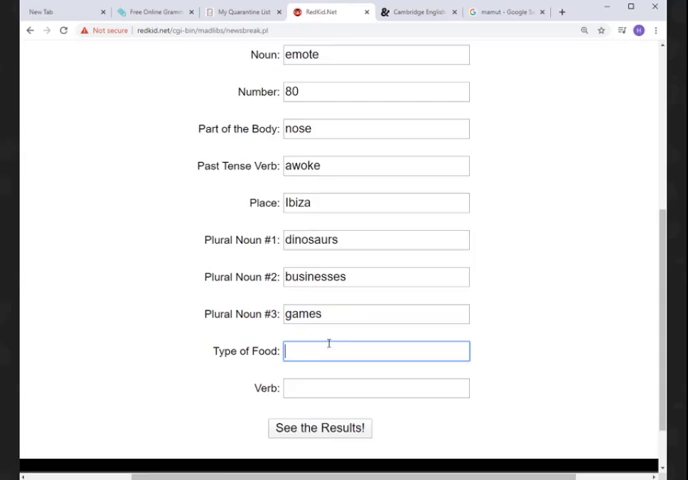
scroll(down, 3)
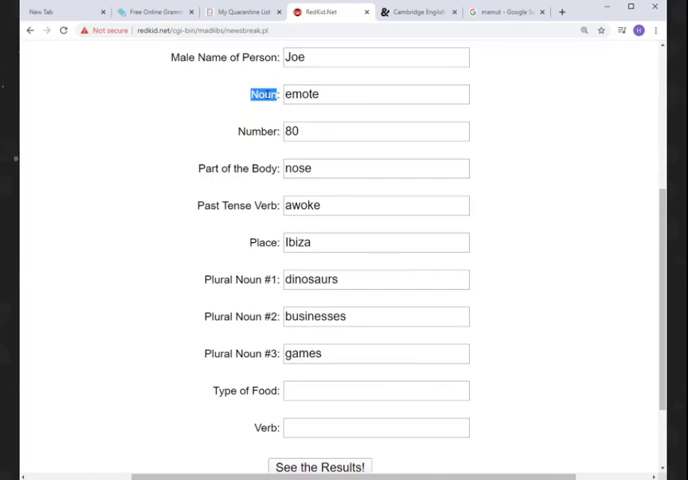
mouse_move(250, 236)
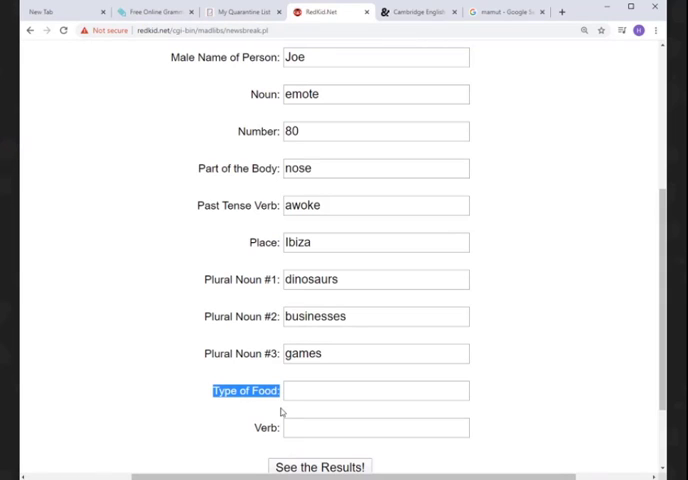
text(cute)
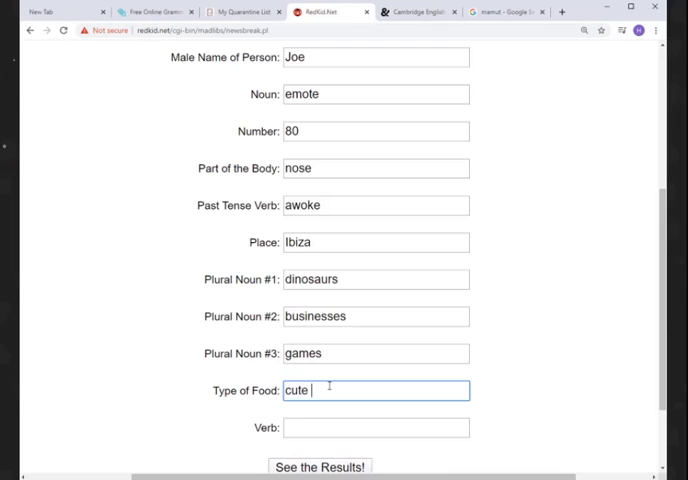
text(candy,)
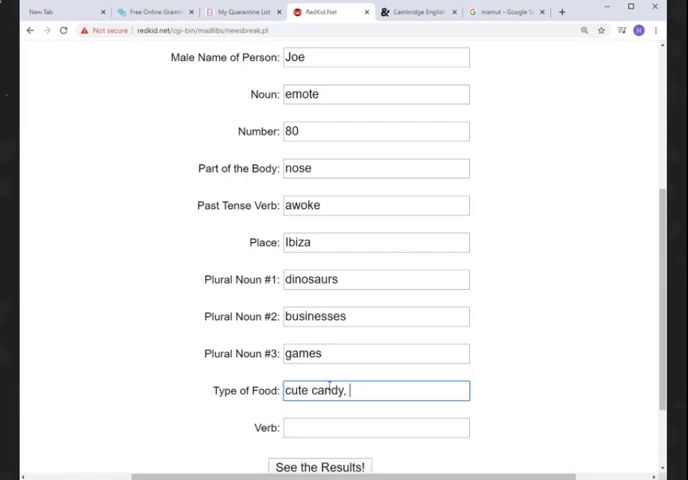
text(bananas,)
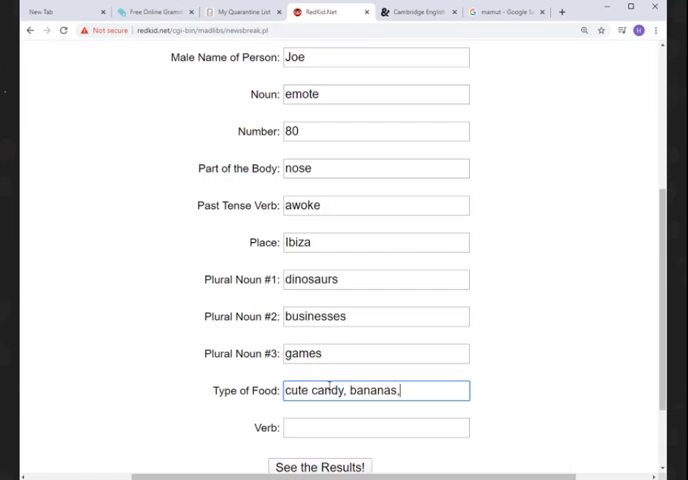
text(poe)
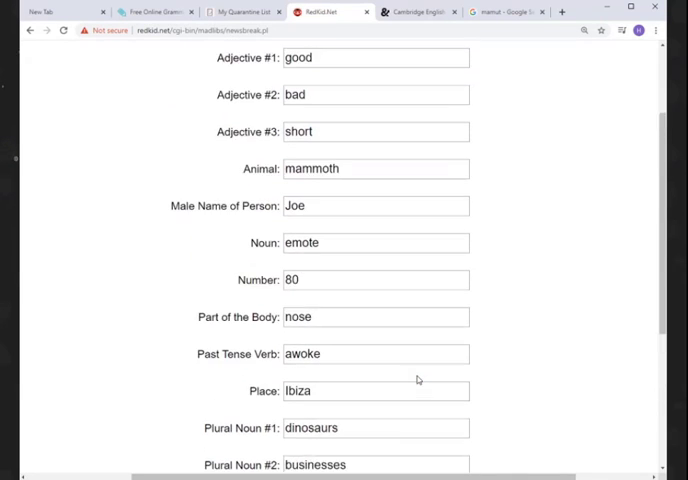
scroll(down, 3)
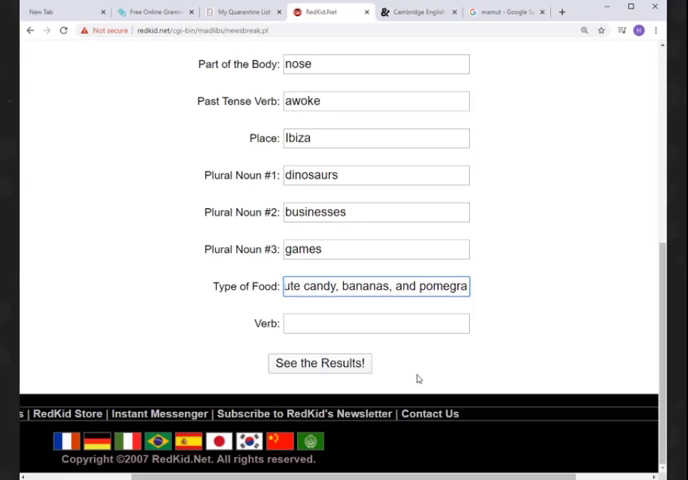
click(376, 324)
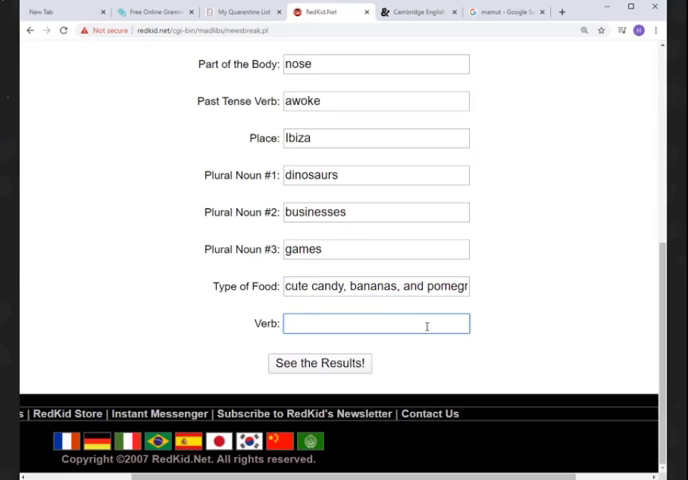
click(376, 324)
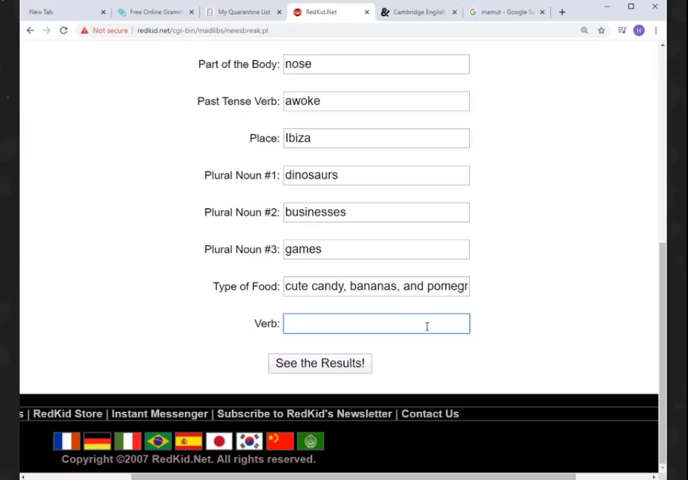
click(396, 286)
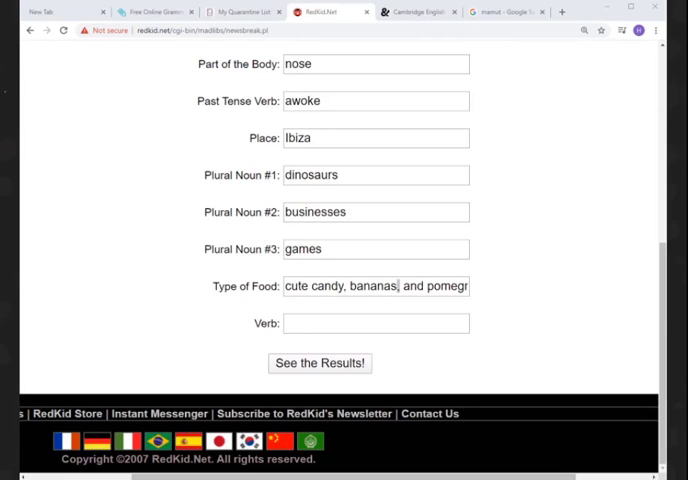
mouse_move(450, 120)
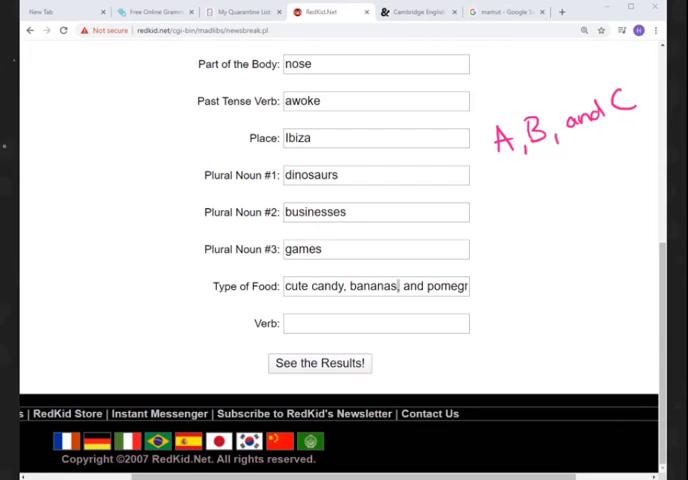
mouse_move(556, 136)
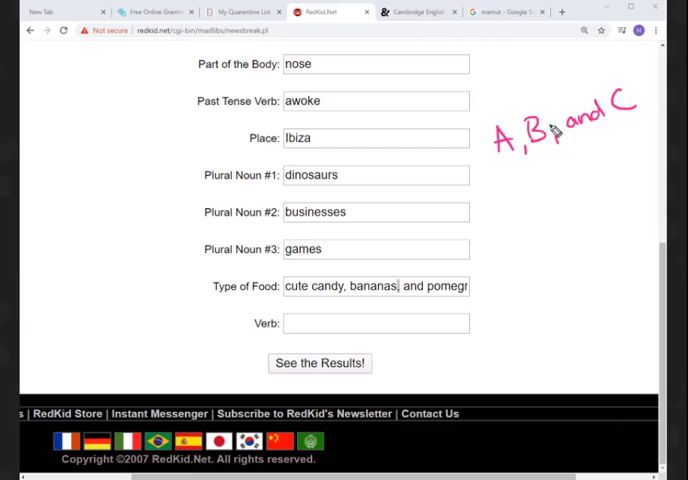
drag(560, 130, 560, 144)
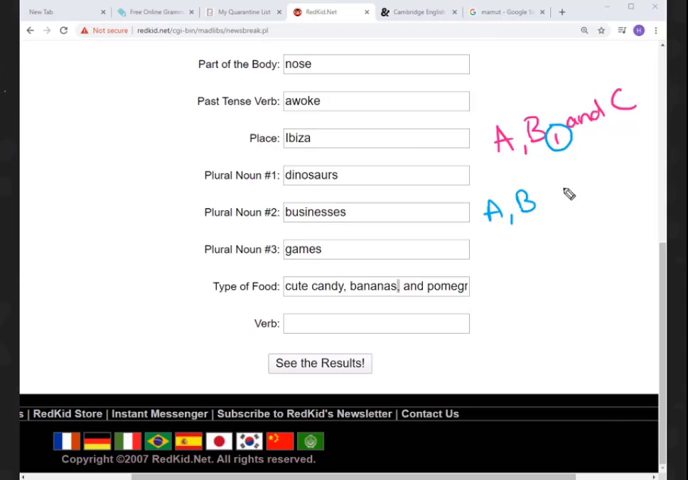
drag(544, 190, 620, 184)
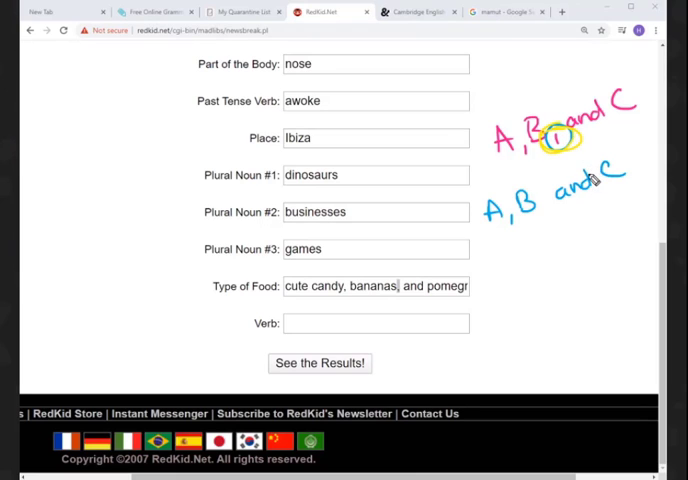
mouse_move(640, 214)
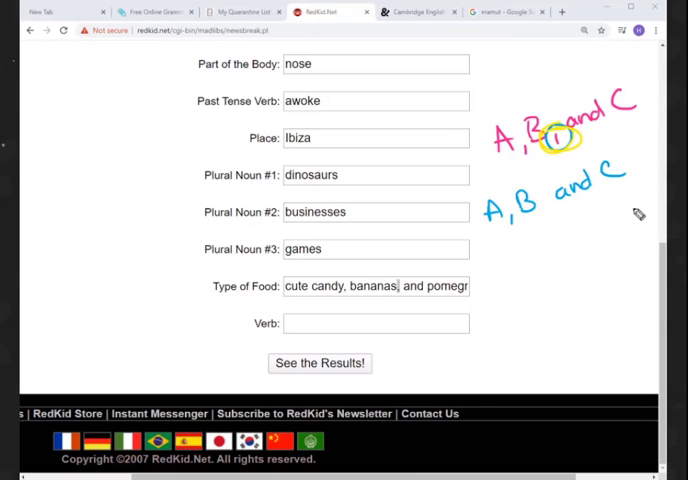
mouse_move(524, 308)
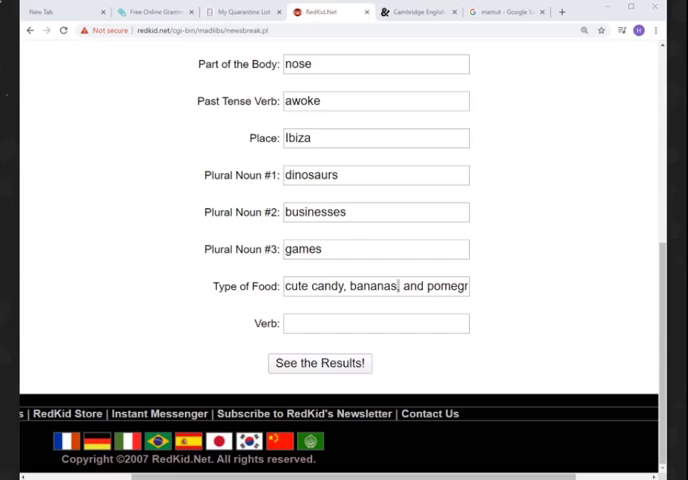
Enter learn as the verb and submit to see the completed Newsbreak story.
click(376, 324)
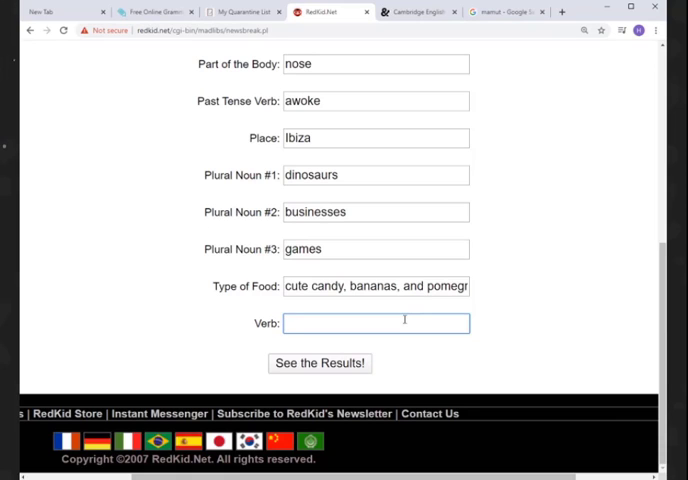
text(learn)
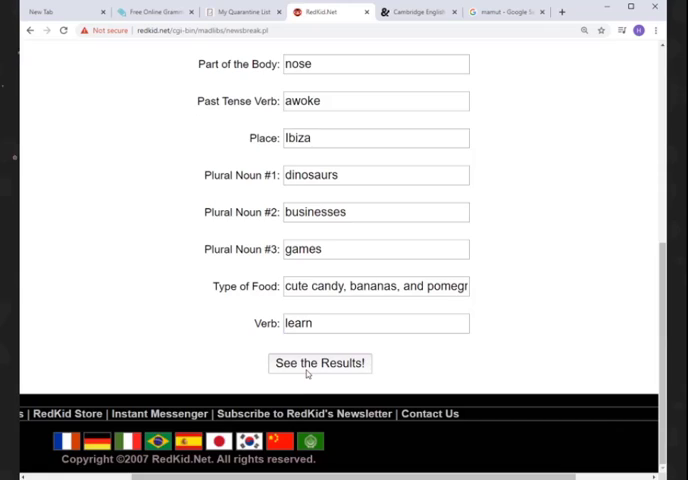
click(320, 364)
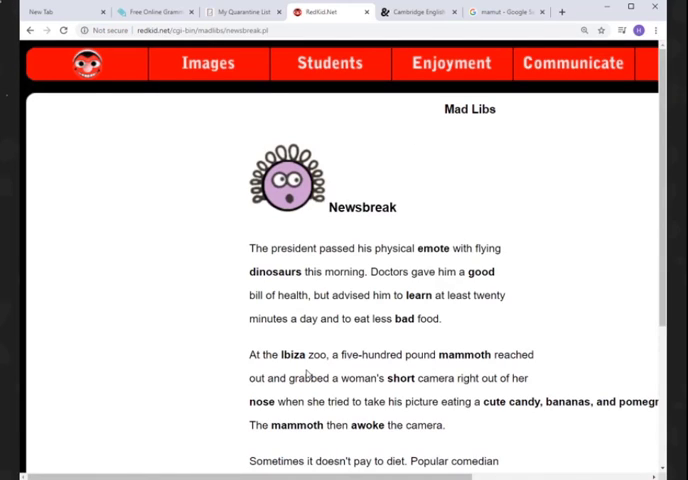